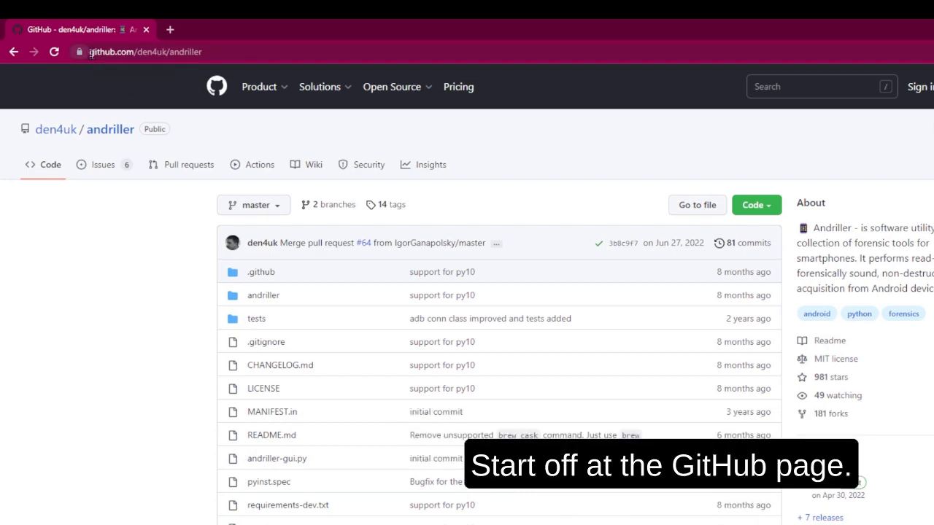
Extract andriller-master.zip into Downloads and enter the extracted andriller-master folder.
left_click(146, 52)
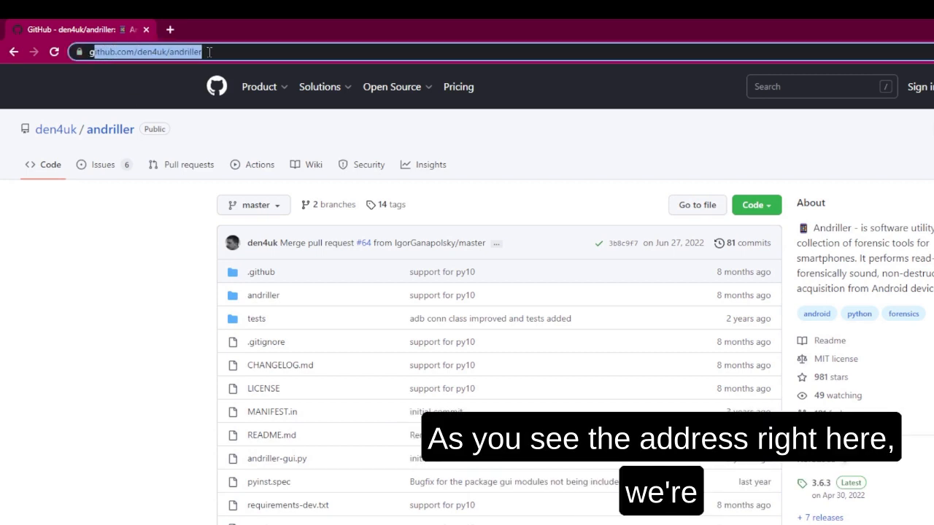
left_click(756, 204)
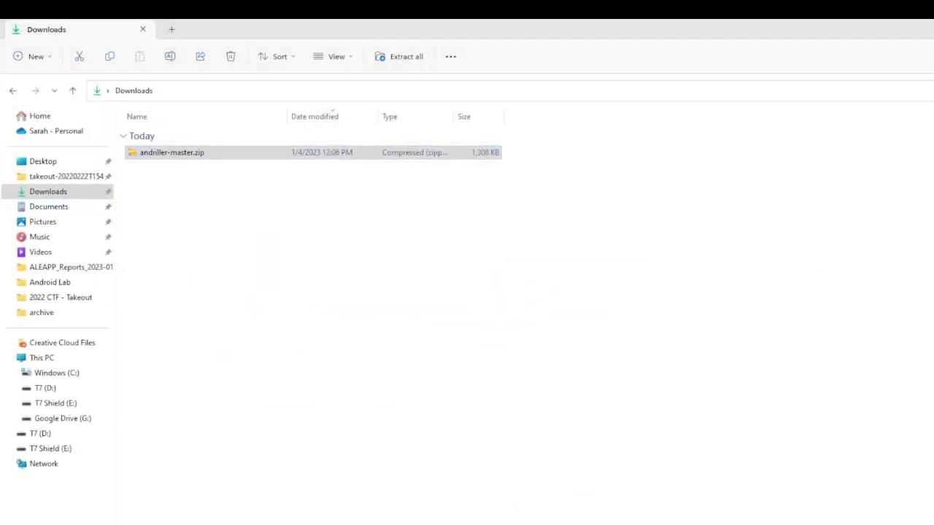
left_click(406, 55)
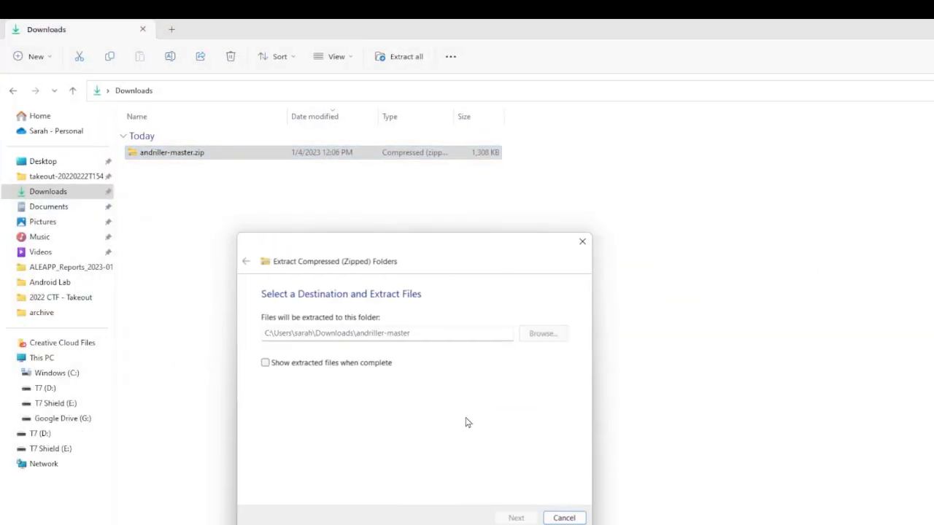
left_click(515, 518)
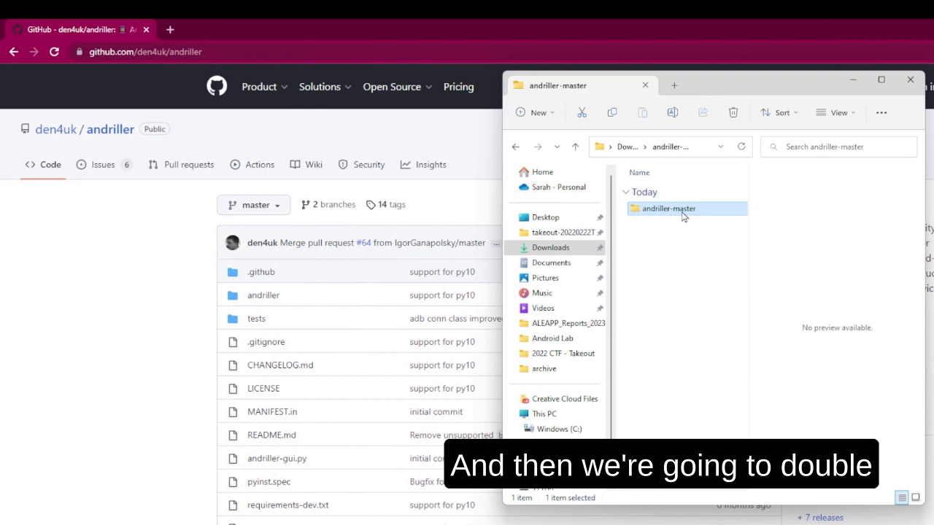
double_click(665, 207)
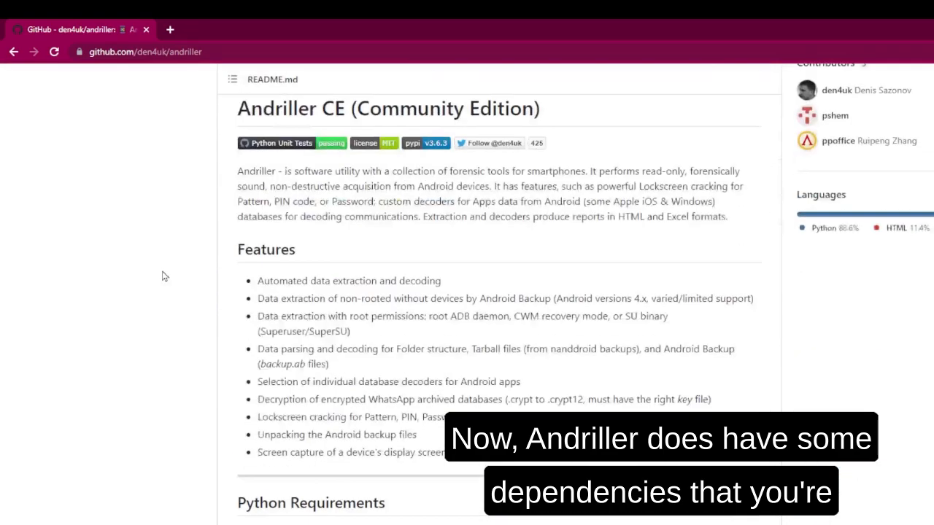
Scroll the README past System Dependencies to the Installation (Recommended way) pip command.
scroll("down", 3)
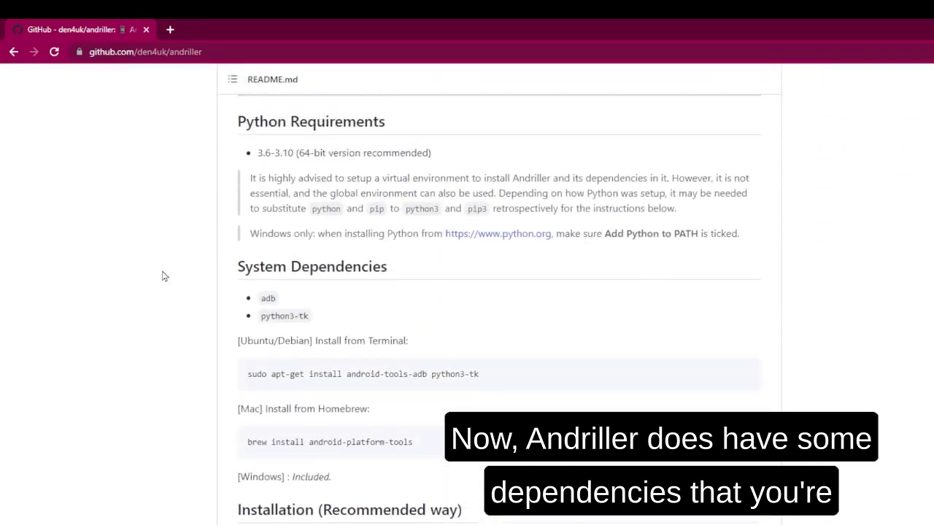
double_click(310, 122)
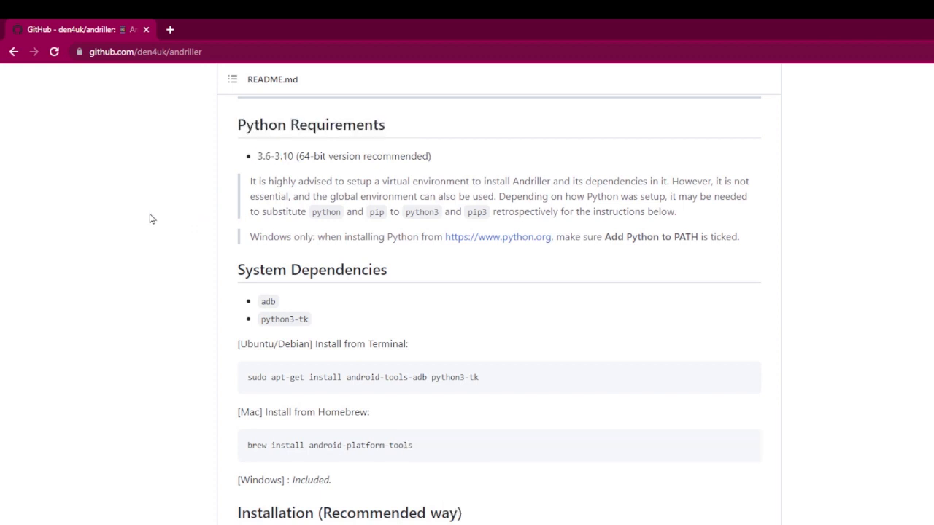
scroll("down", 3)
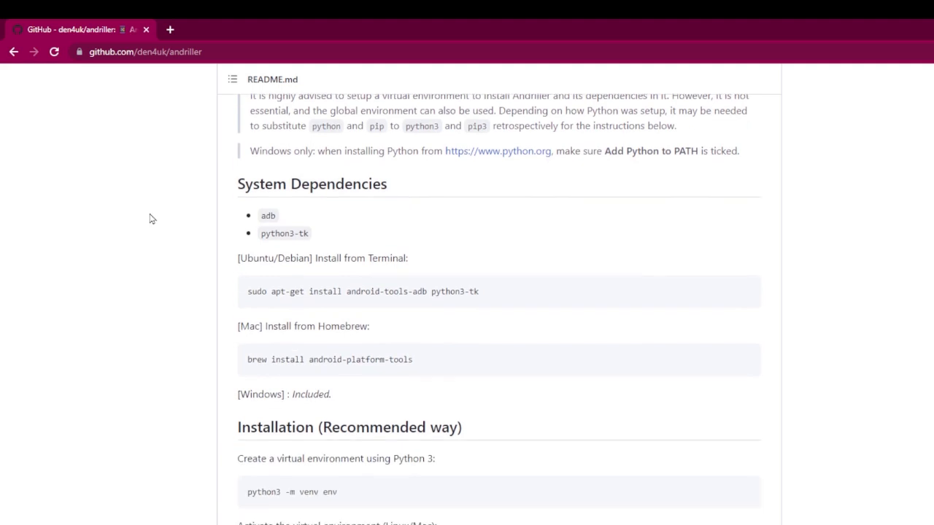
scroll("down", 3)
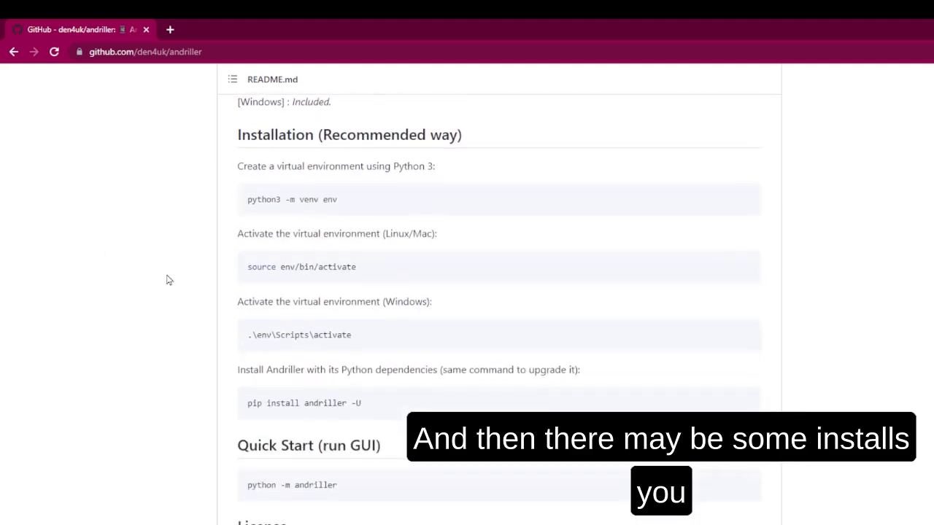
scroll("up", 3)
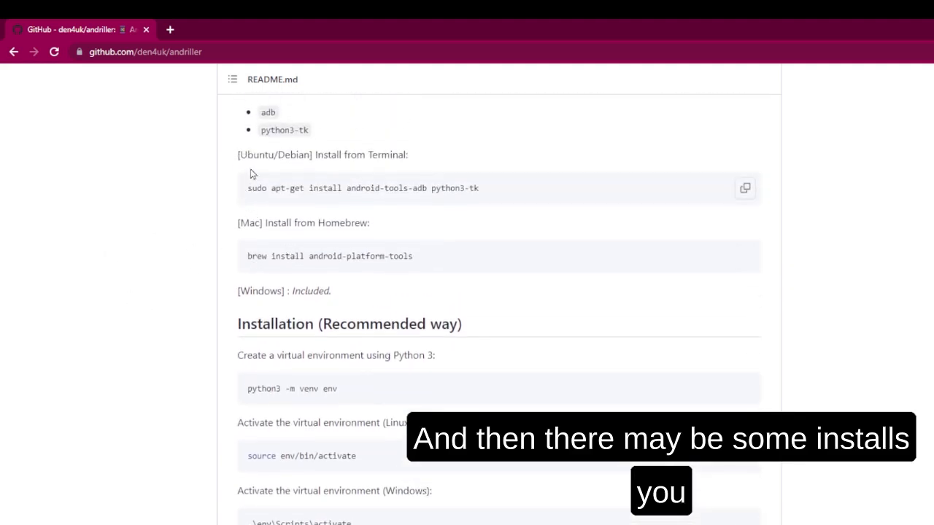
scroll("down", 3)
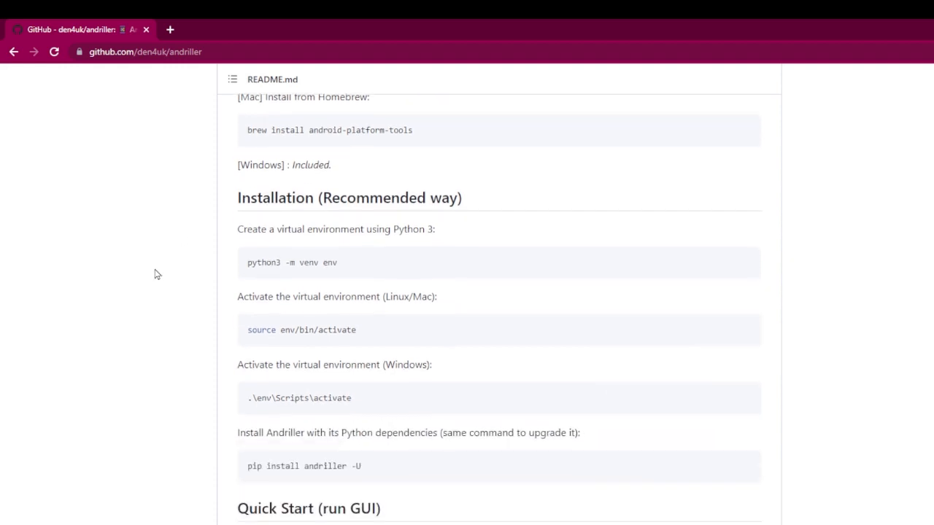
scroll("down", 3)
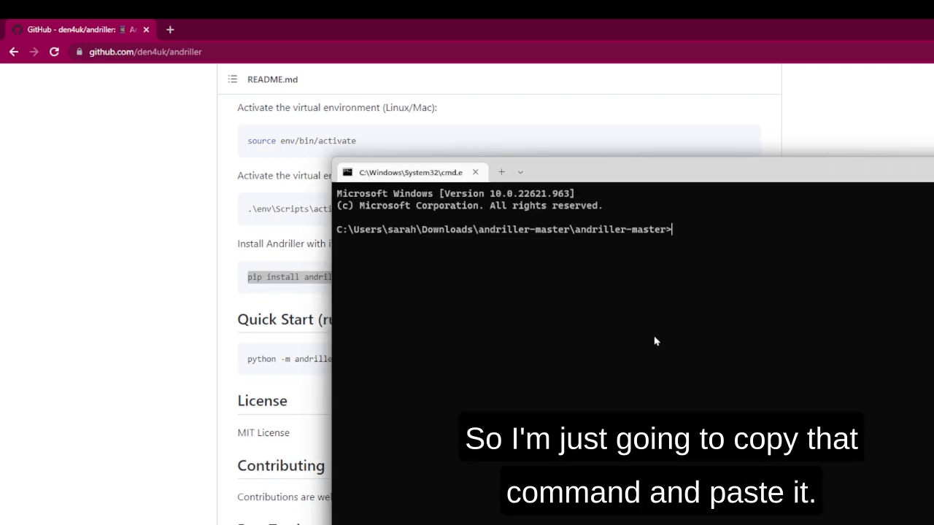
Run 'pip install andriller -U' in the andriller-master folder to install Andriller.
type("pip install andriller -U")
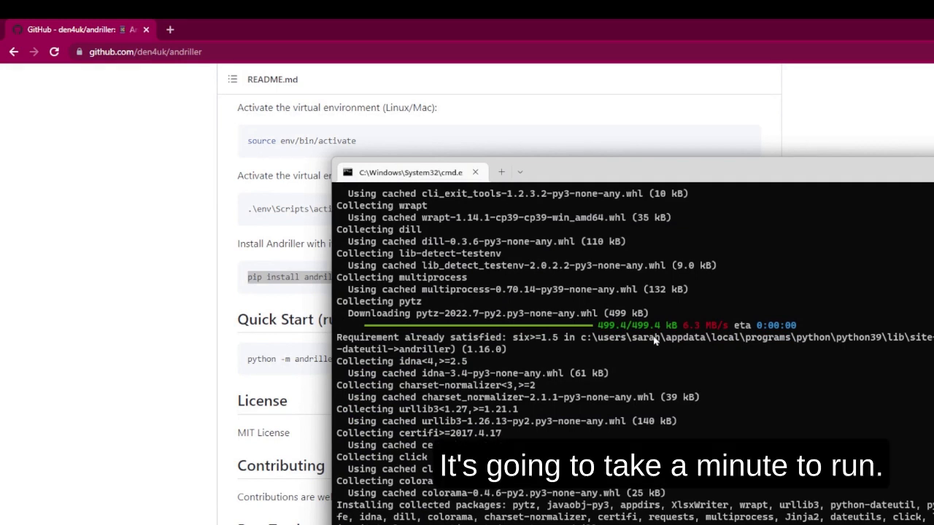
mouse_move(738, 407)
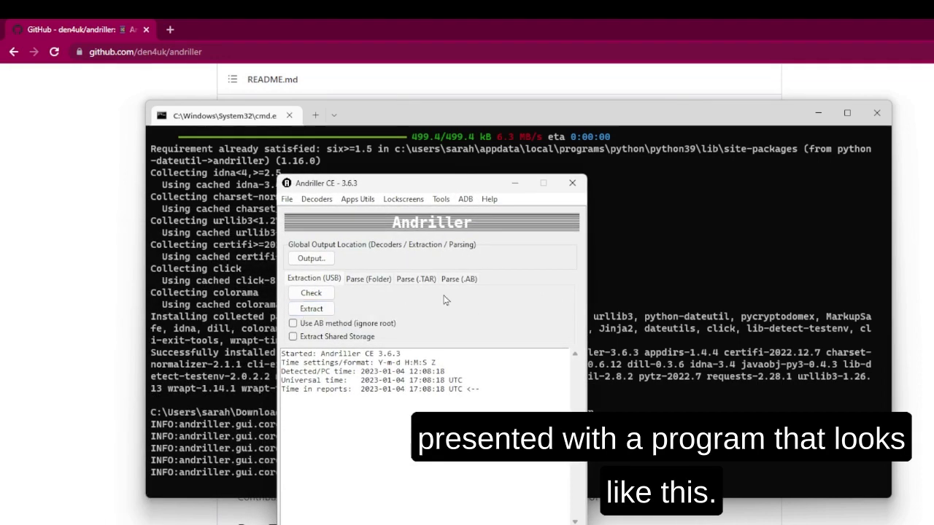
mouse_move(381, 190)
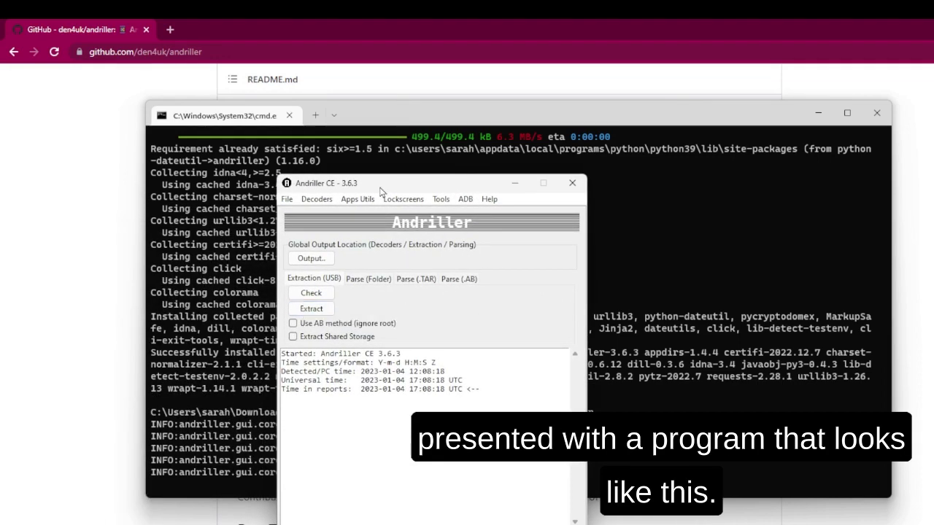
mouse_move(311, 258)
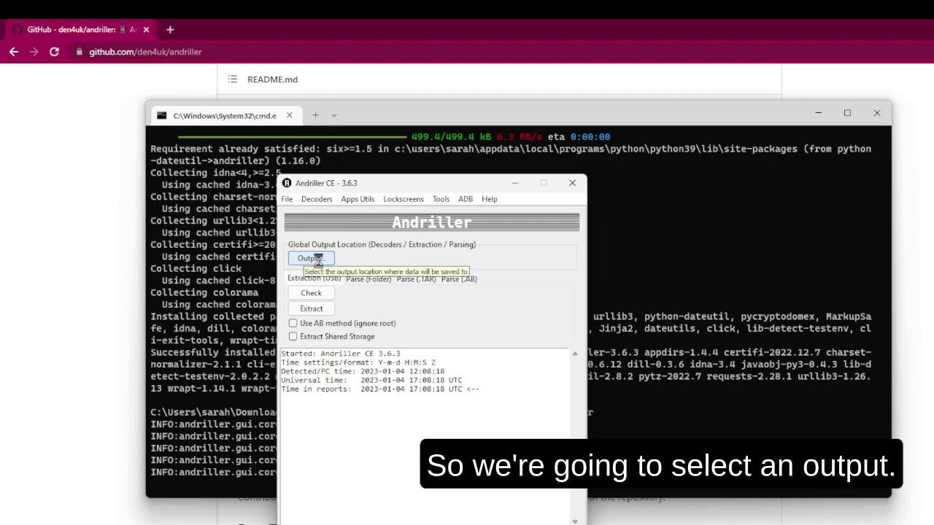
Set the Desktop as the output location for extracted data.
left_click(309, 258)
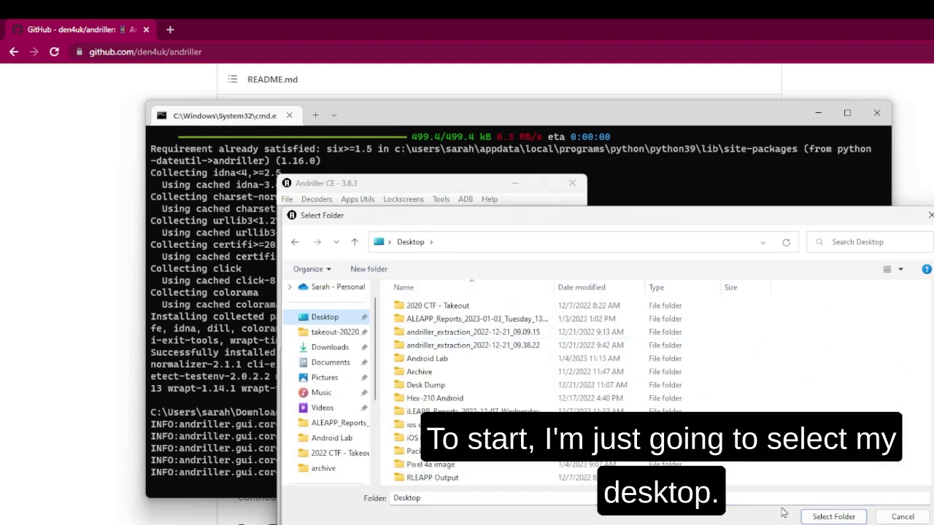
left_click(834, 516)
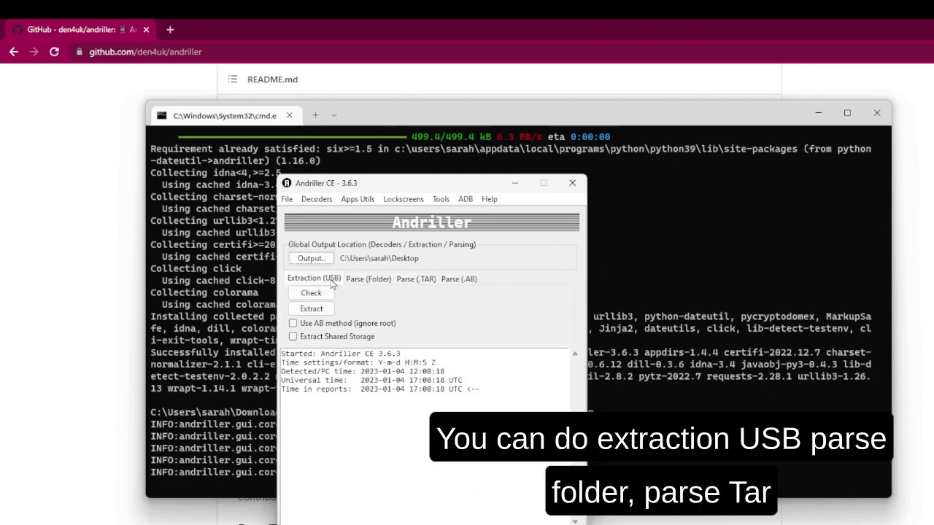
mouse_move(410, 284)
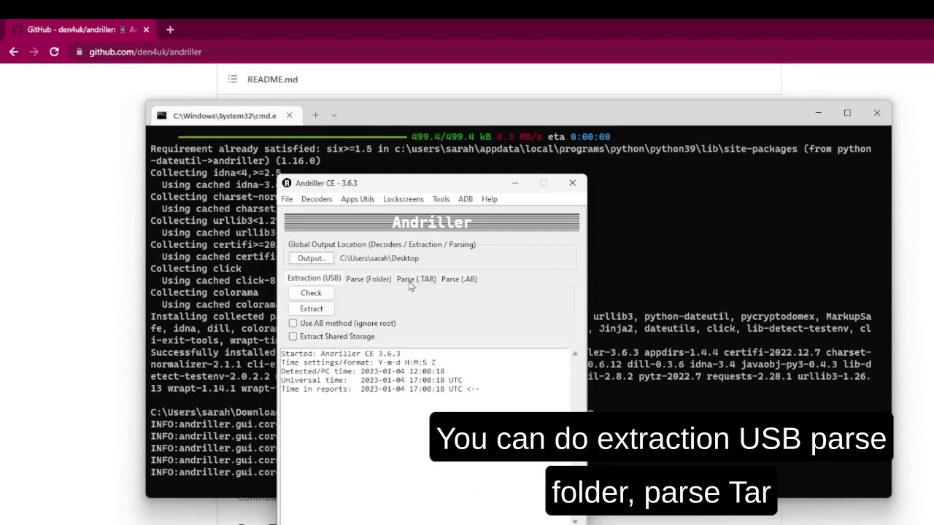
mouse_move(429, 286)
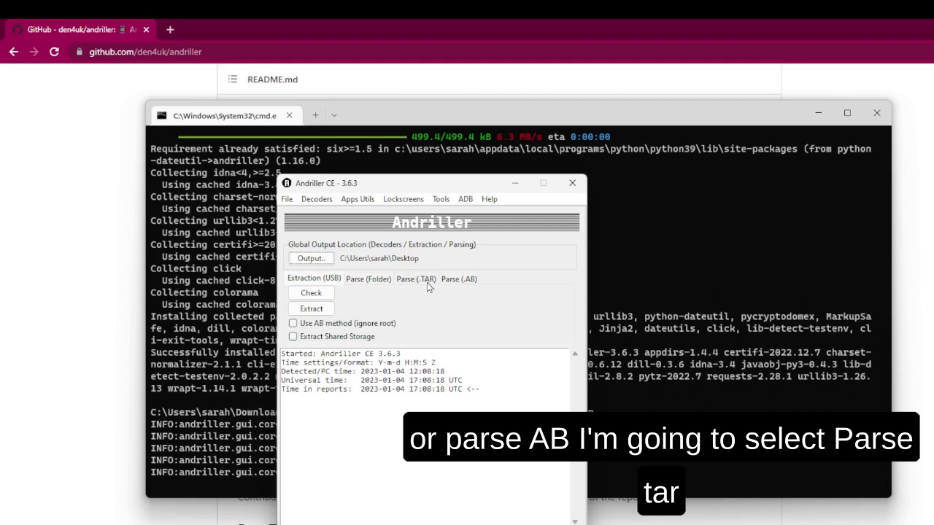
Choose Desktop > Android Lab > 2022 CTF - Android.tar as the TAR backup to parse.
left_click(415, 279)
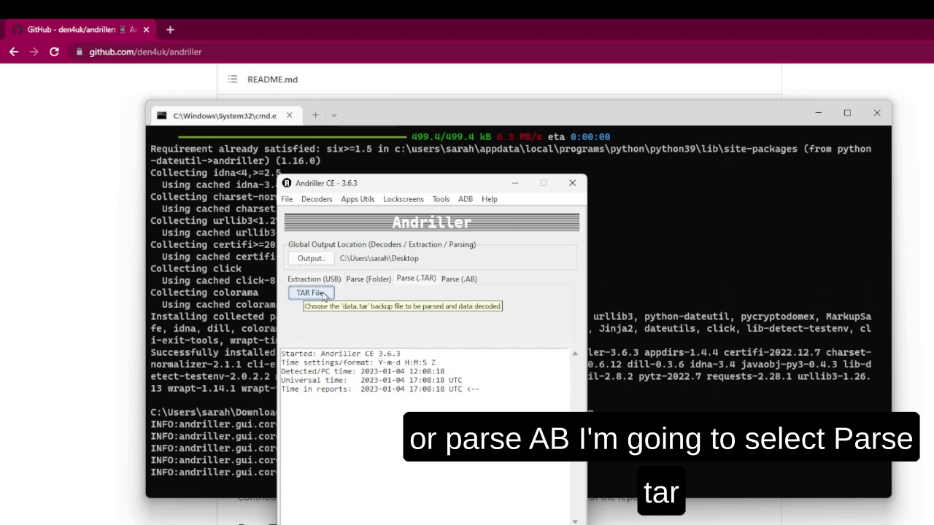
left_click(311, 293)
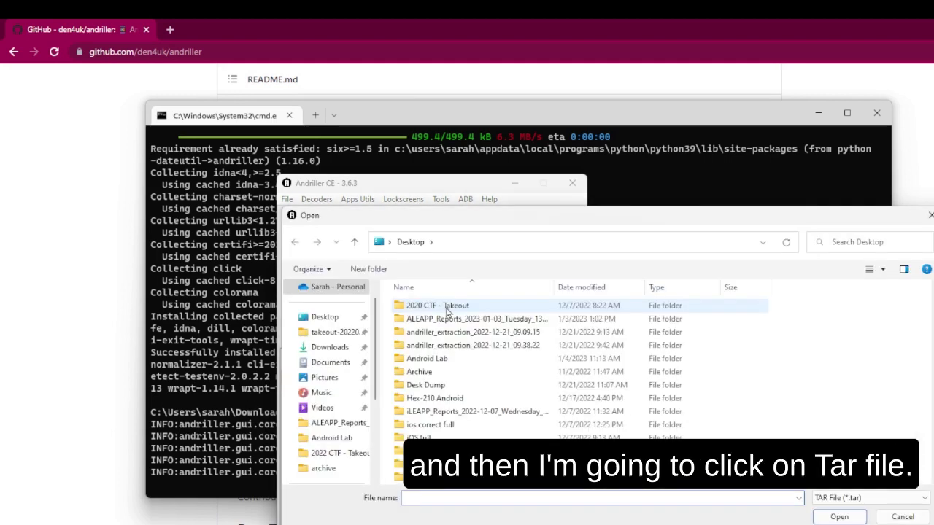
double_click(429, 358)
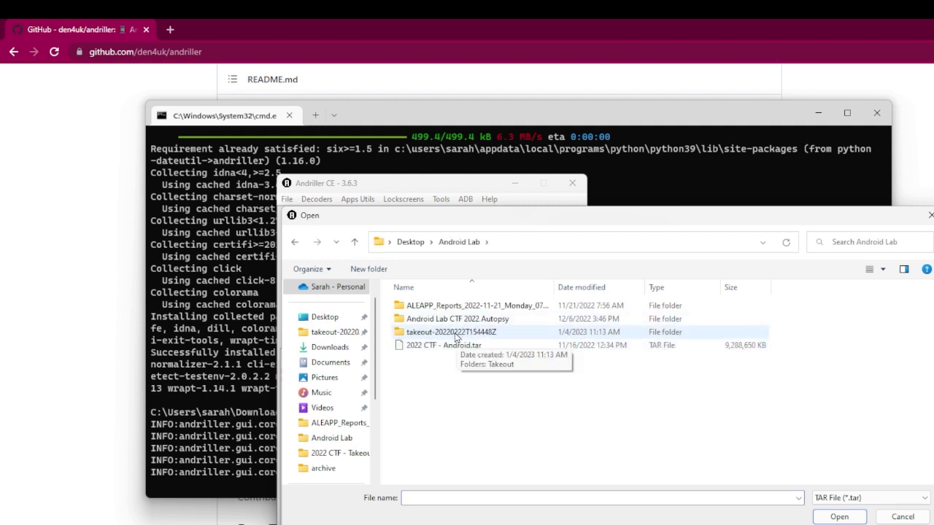
left_click(440, 344)
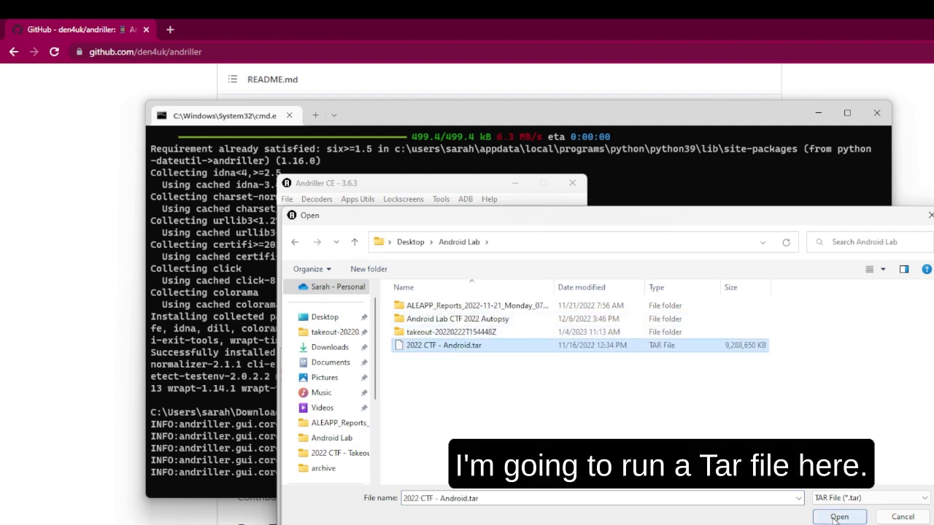
left_click(838, 516)
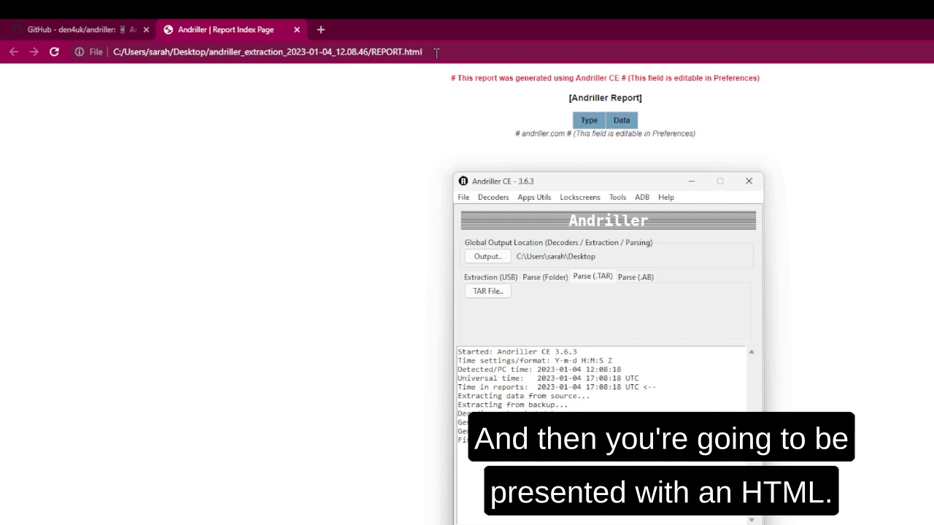
mouse_move(388, 183)
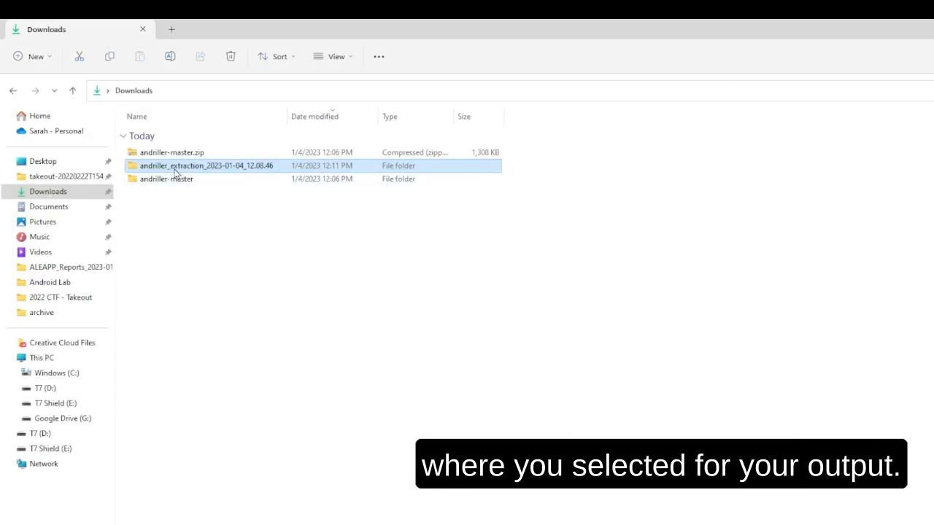
Browse andriller_extraction > data > data > media > 0 > DCIM > Camera to see the photos.
double_click(207, 167)
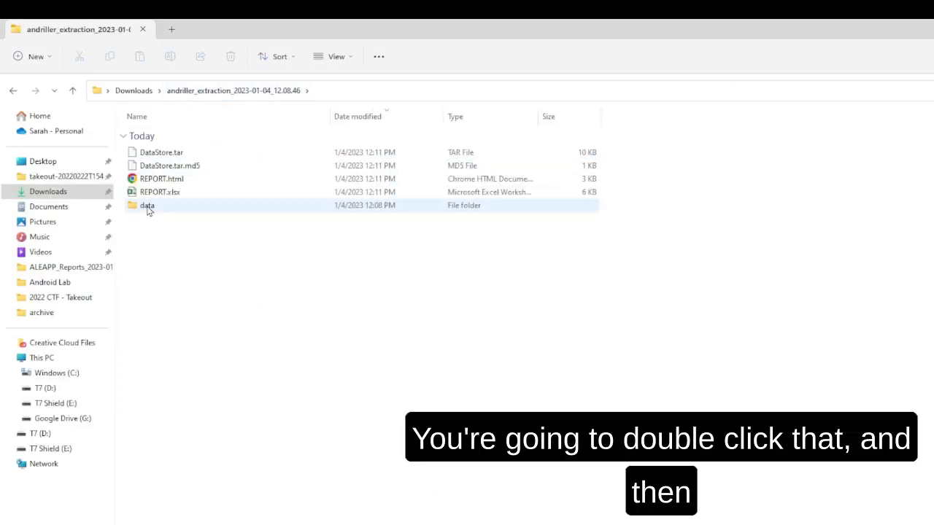
double_click(146, 204)
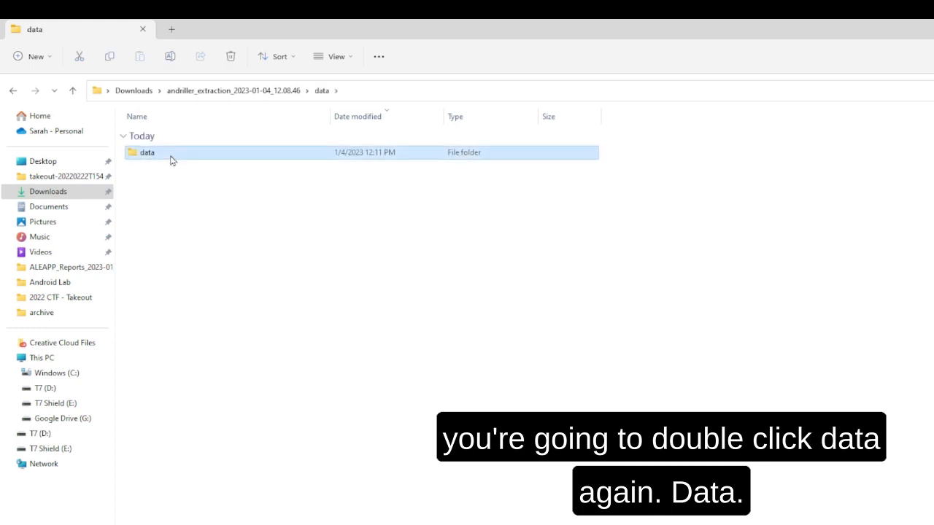
double_click(146, 151)
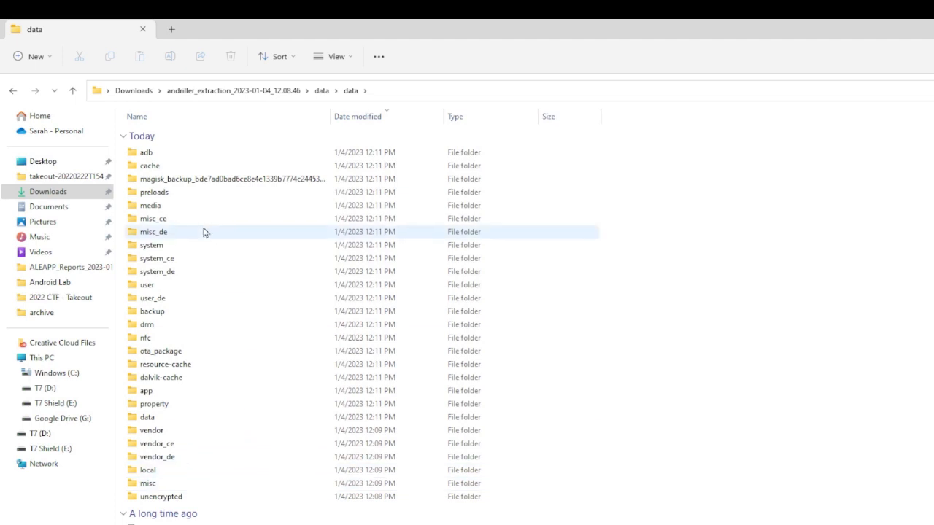
double_click(150, 205)
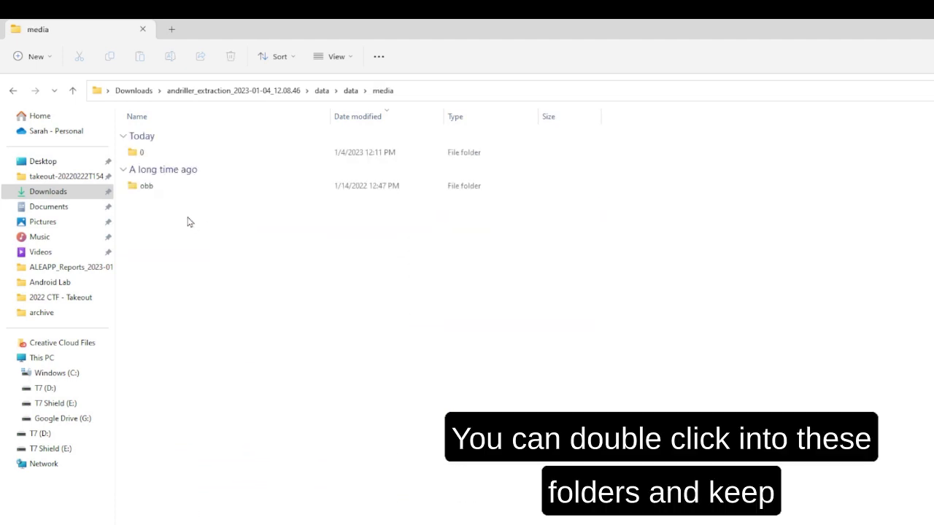
double_click(141, 152)
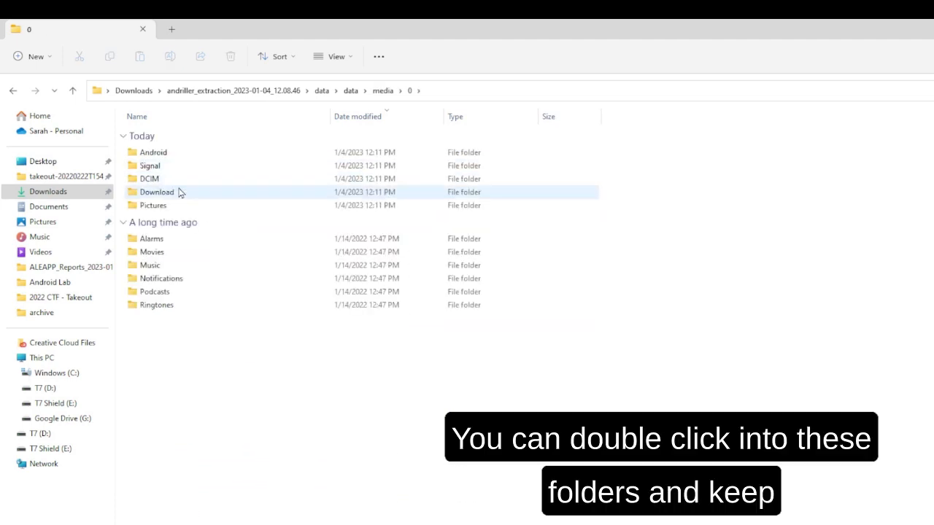
double_click(149, 178)
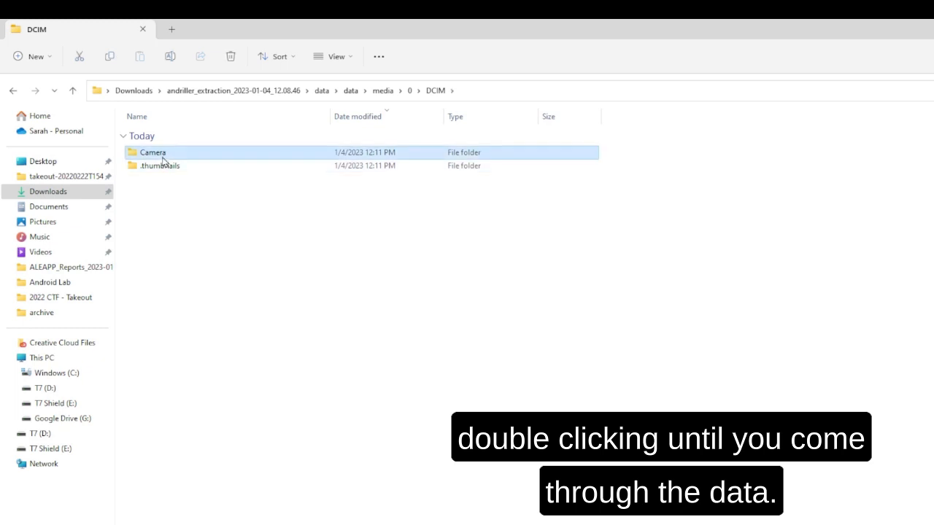
double_click(151, 153)
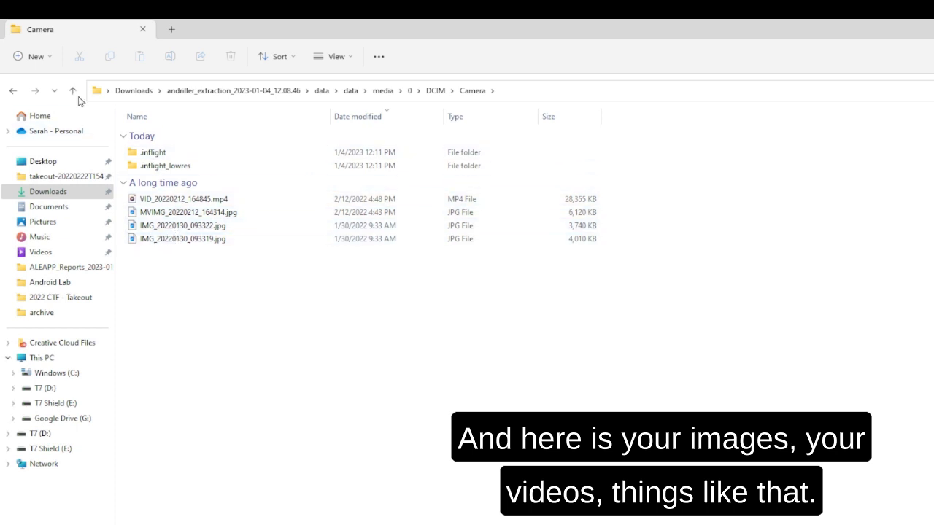
Go back up to the inner data folder and enter its system folder.
left_click(73, 90)
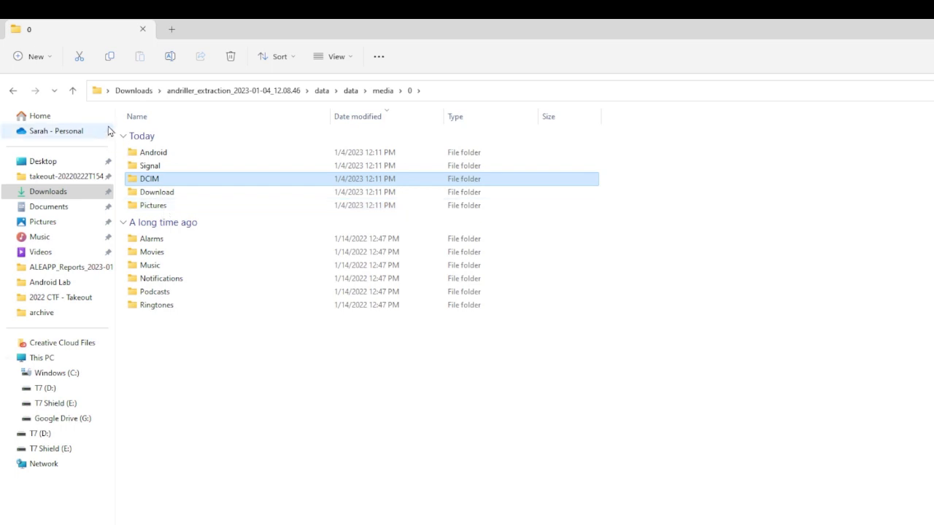
left_click(73, 90)
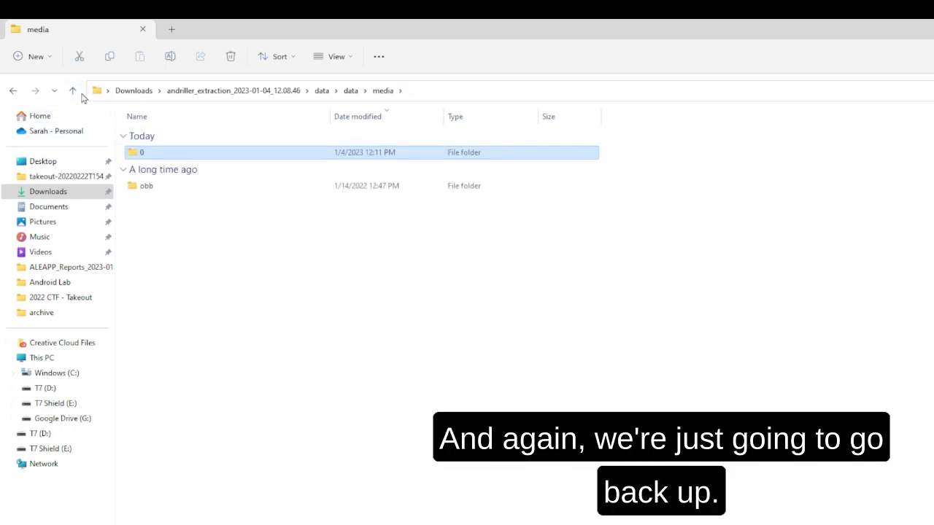
left_click(73, 91)
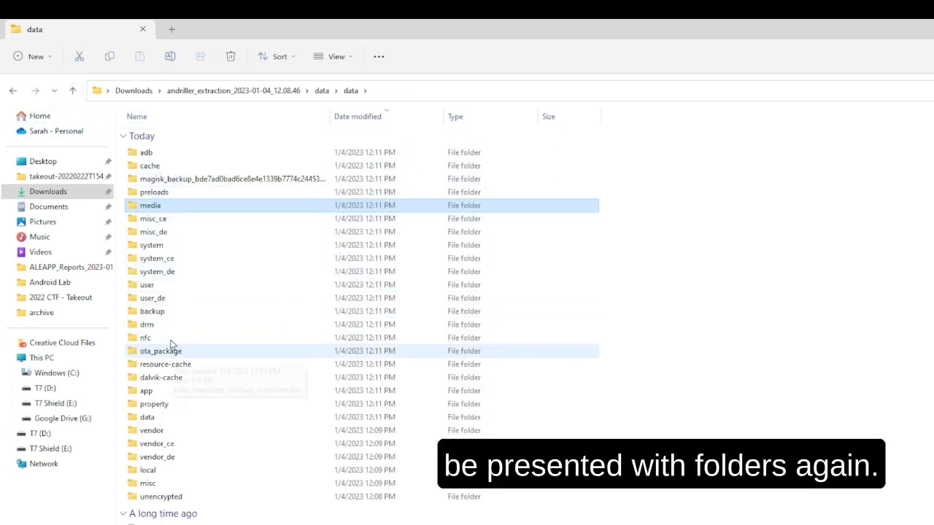
double_click(152, 245)
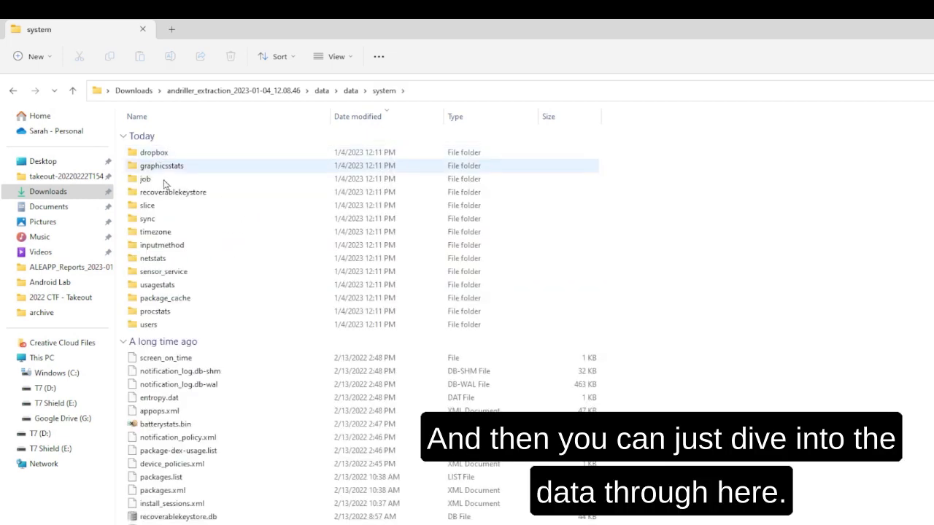